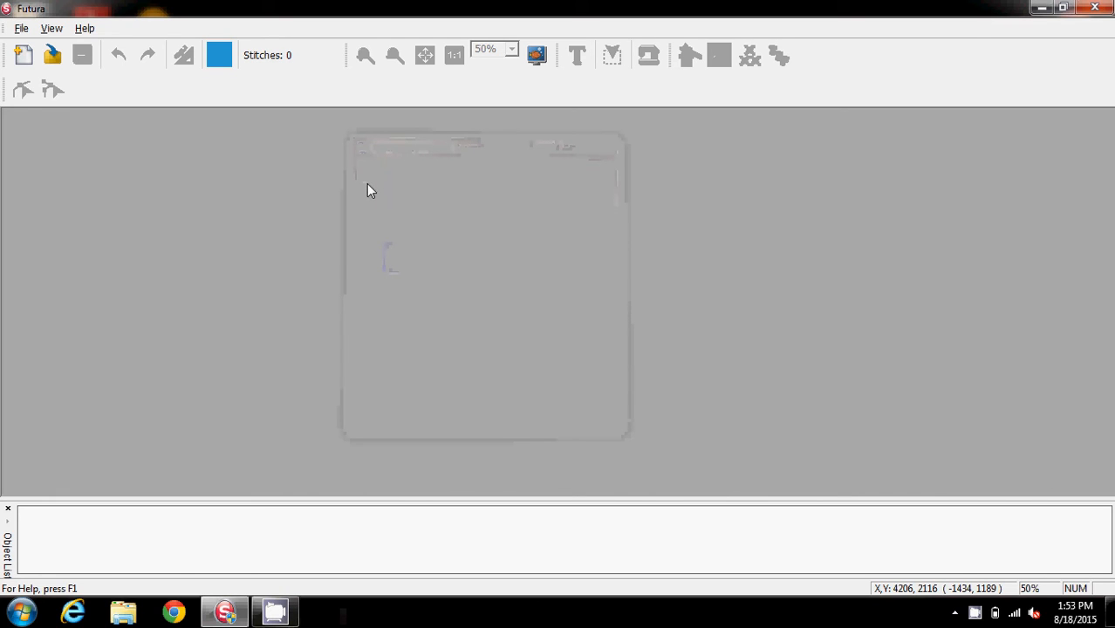
mouse_move(314, 222)
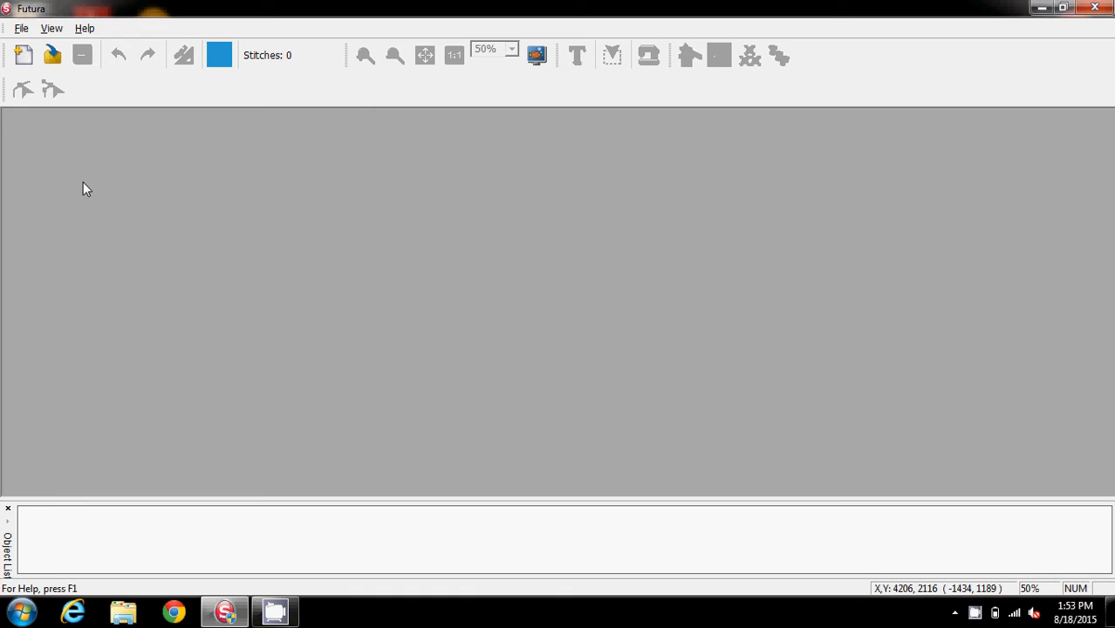
mouse_move(118, 206)
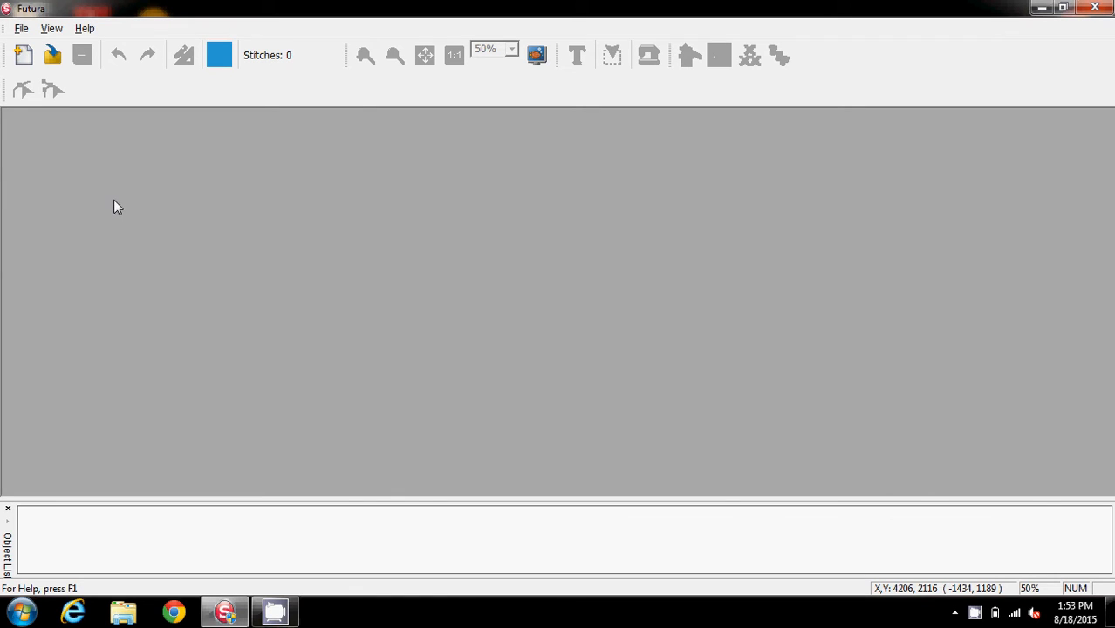
mouse_move(21, 55)
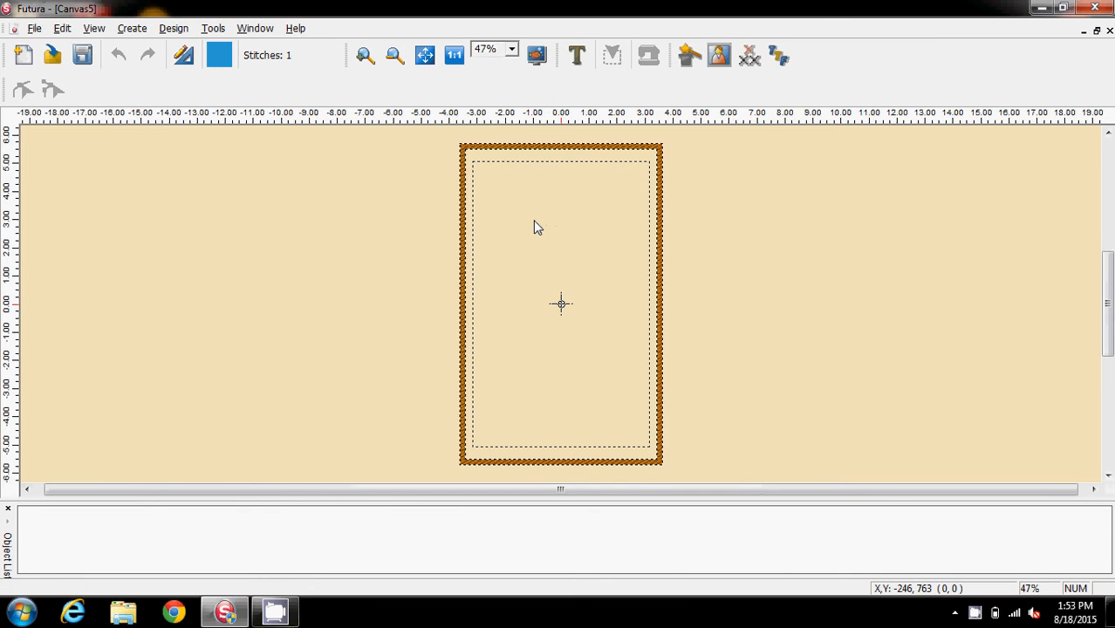
- Launch the HyperFont Wizard and enter the text 'this is a test for Anthony'
left_click(777, 55)
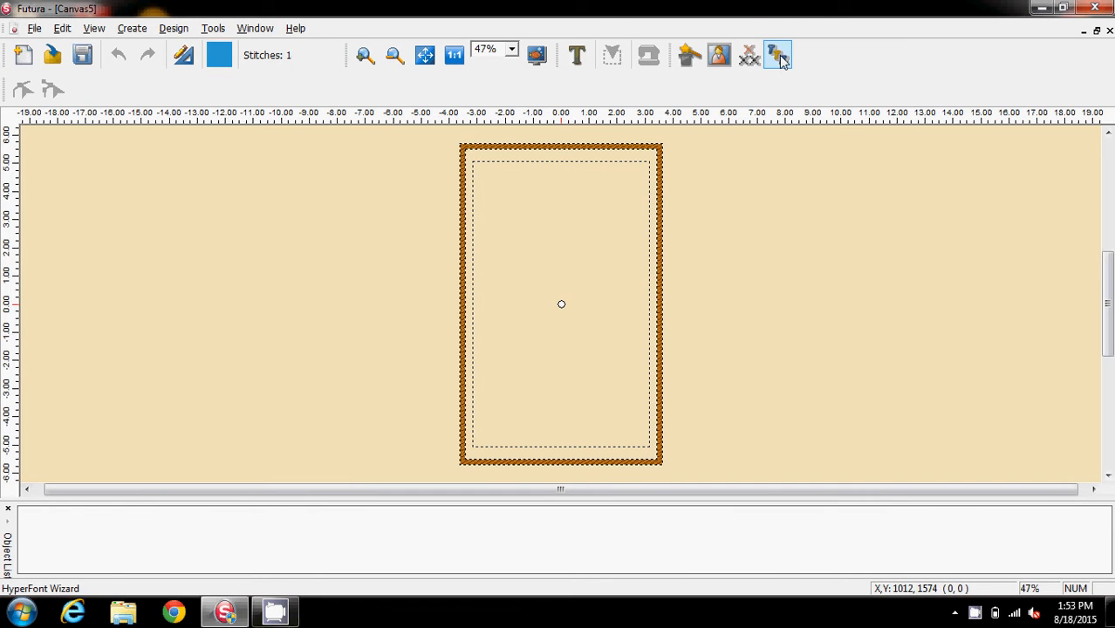
left_click(777, 55)
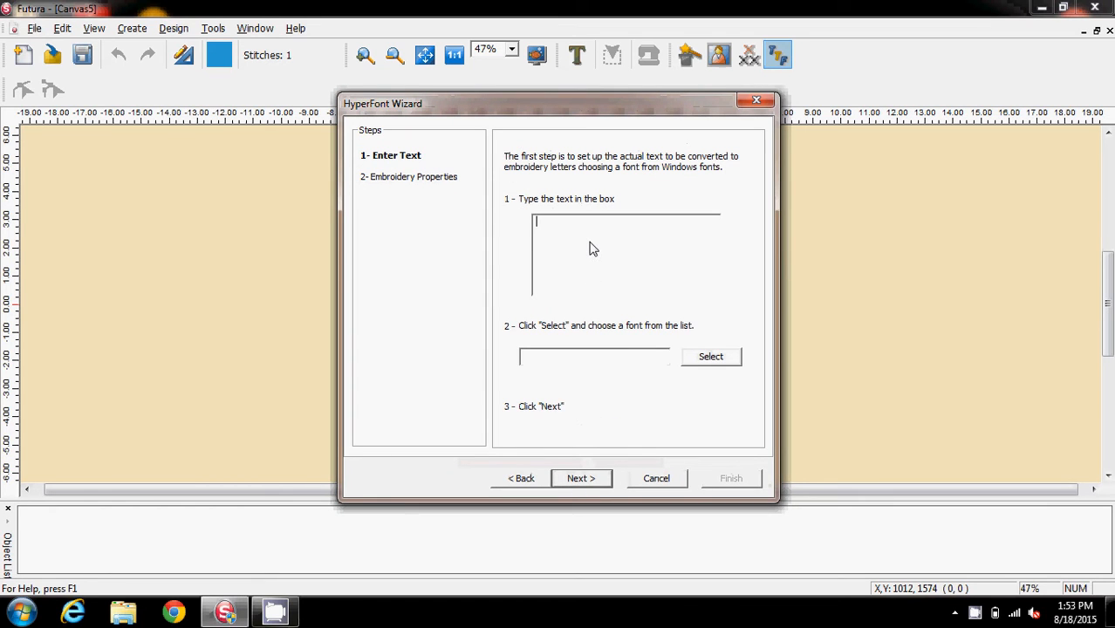
type("this is a")
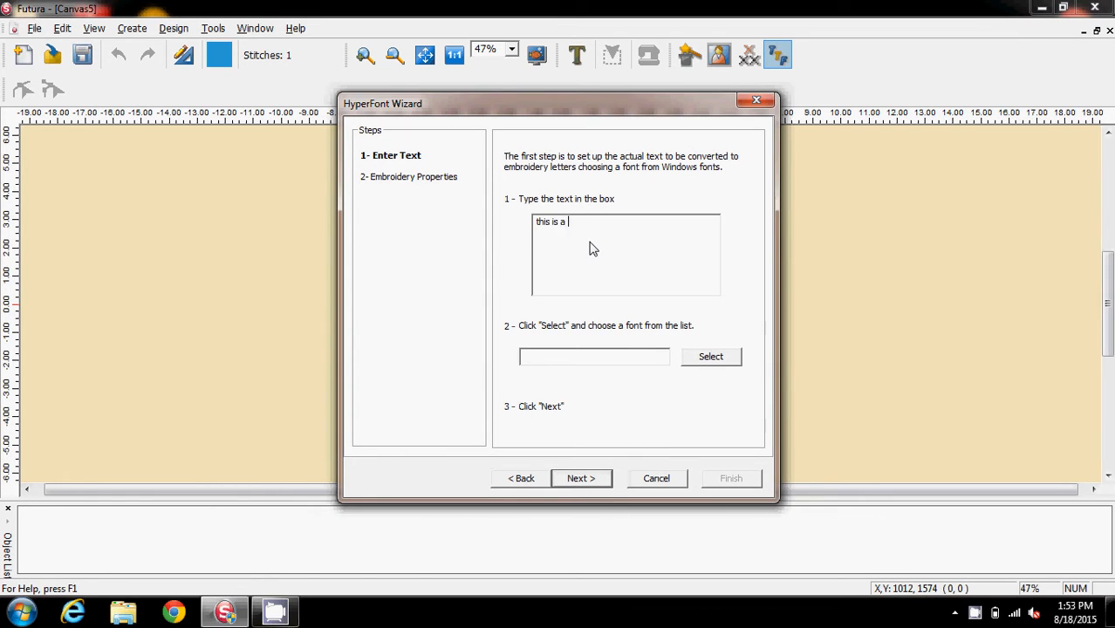
type("test for a")
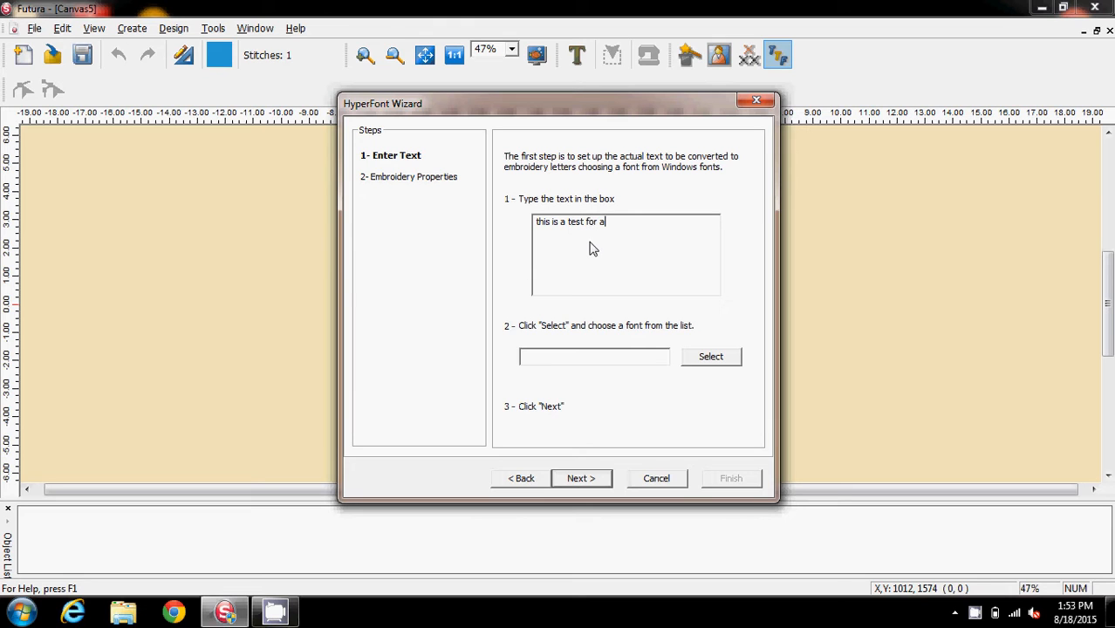
key("Backspace")
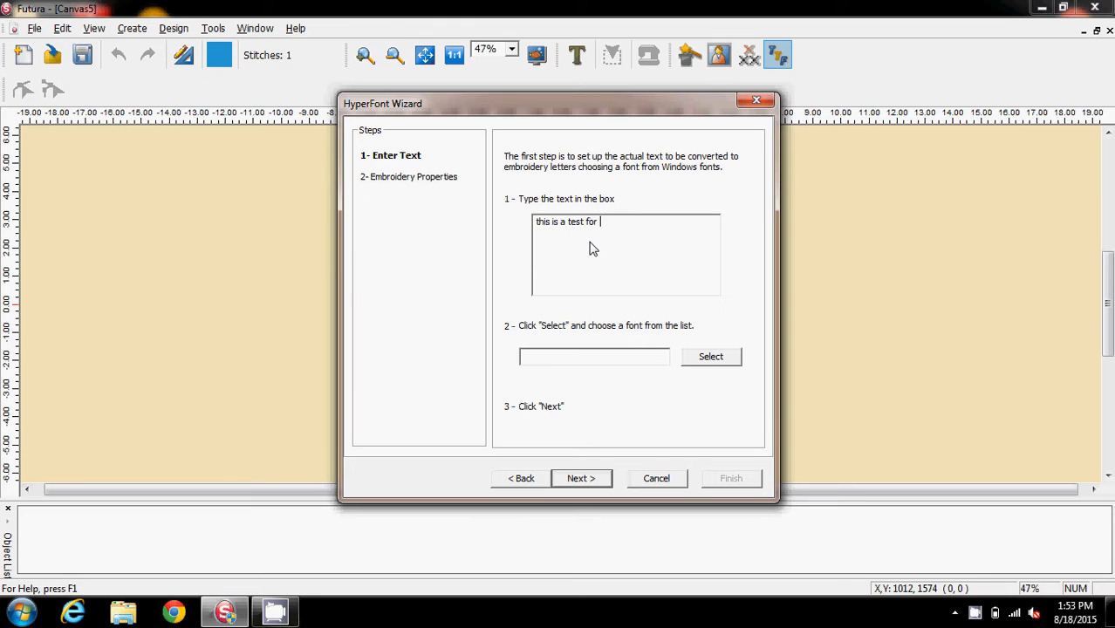
type("Anth")
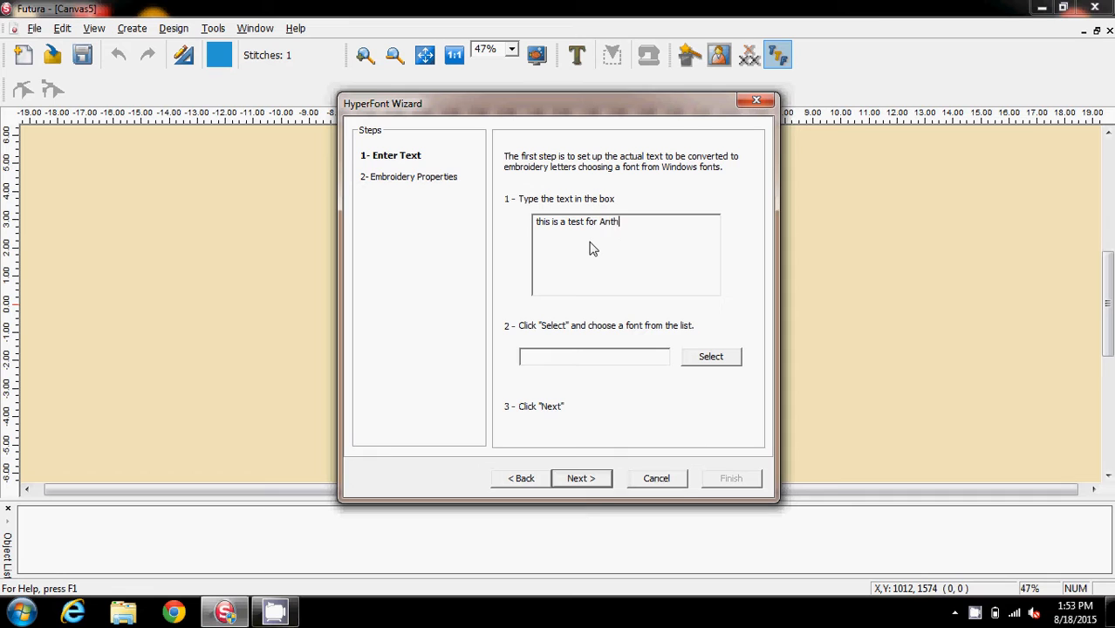
type("ony")
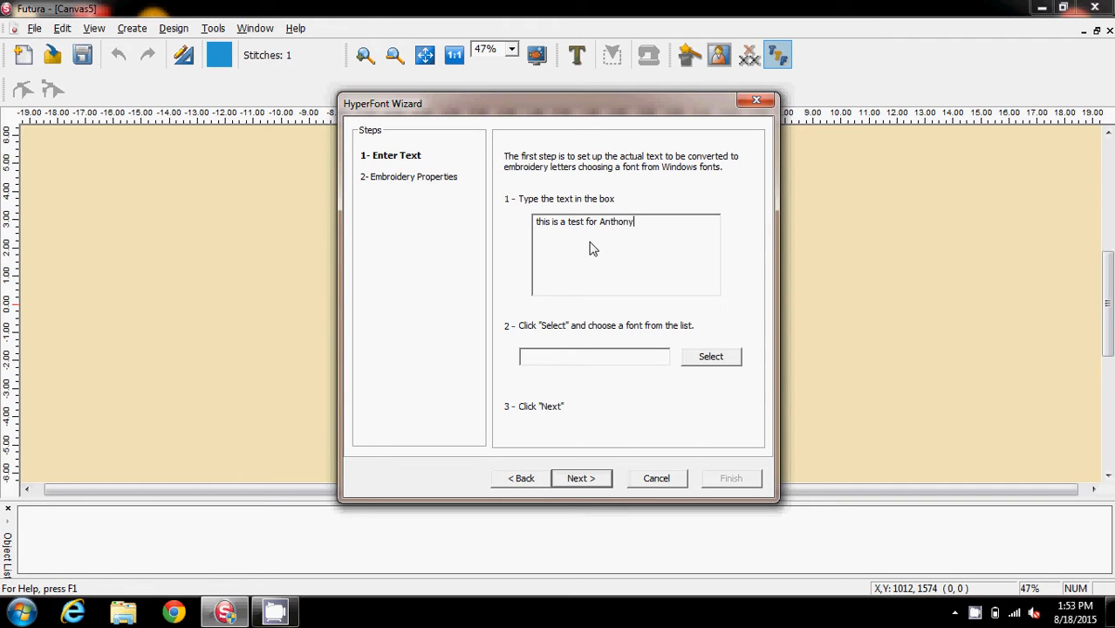
- Choose Arial Bold with column stitching and finish the wizard to place the lettering
left_click(710, 357)
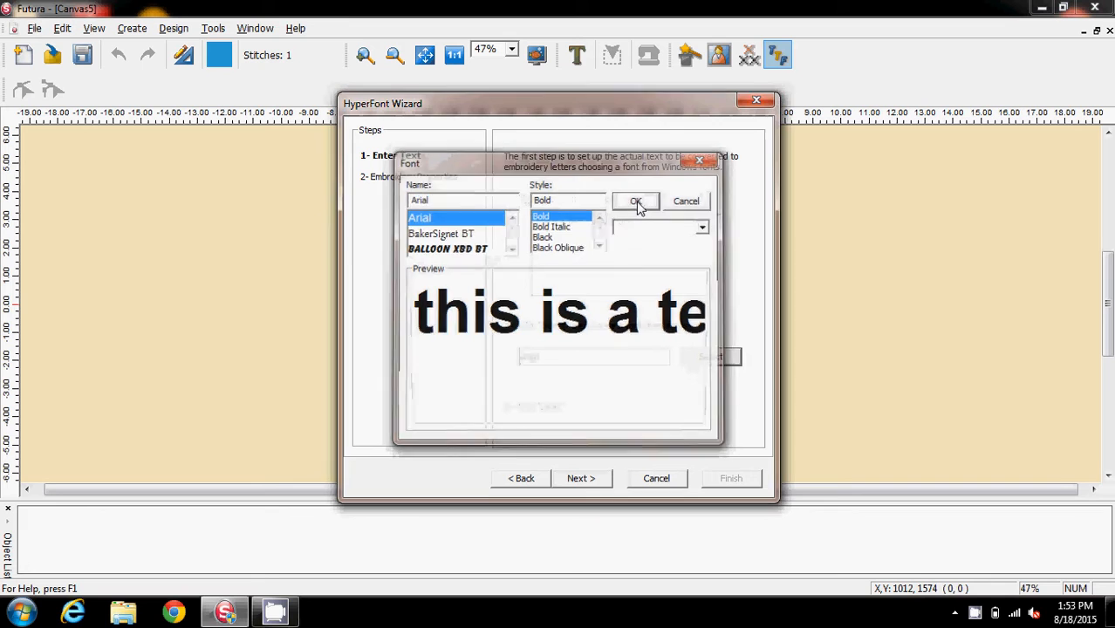
left_click(636, 201)
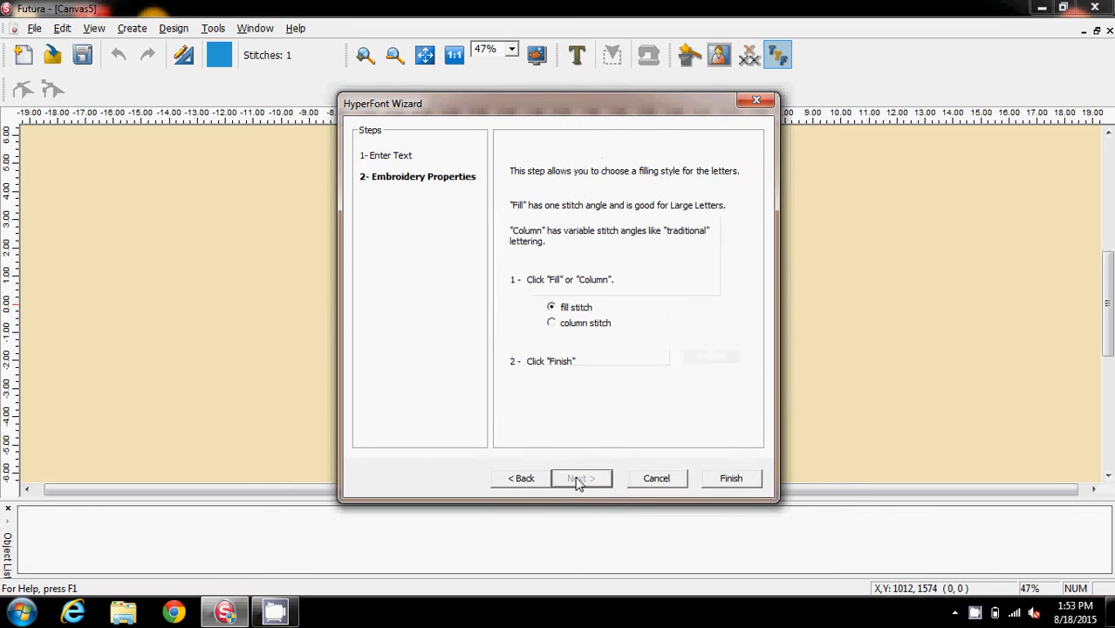
left_click(551, 323)
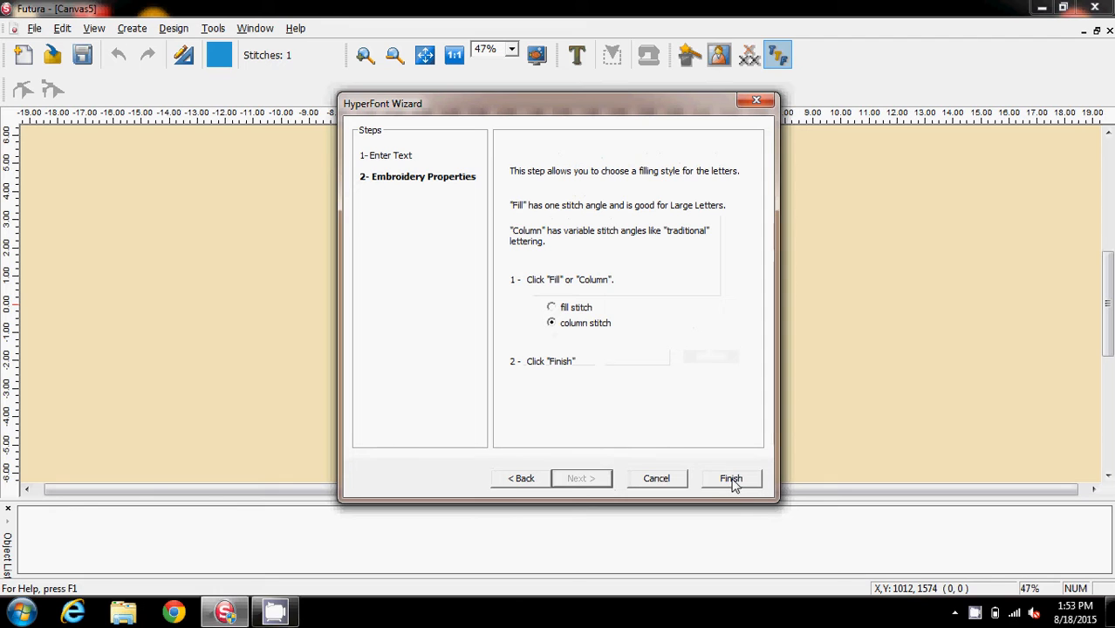
left_click(731, 478)
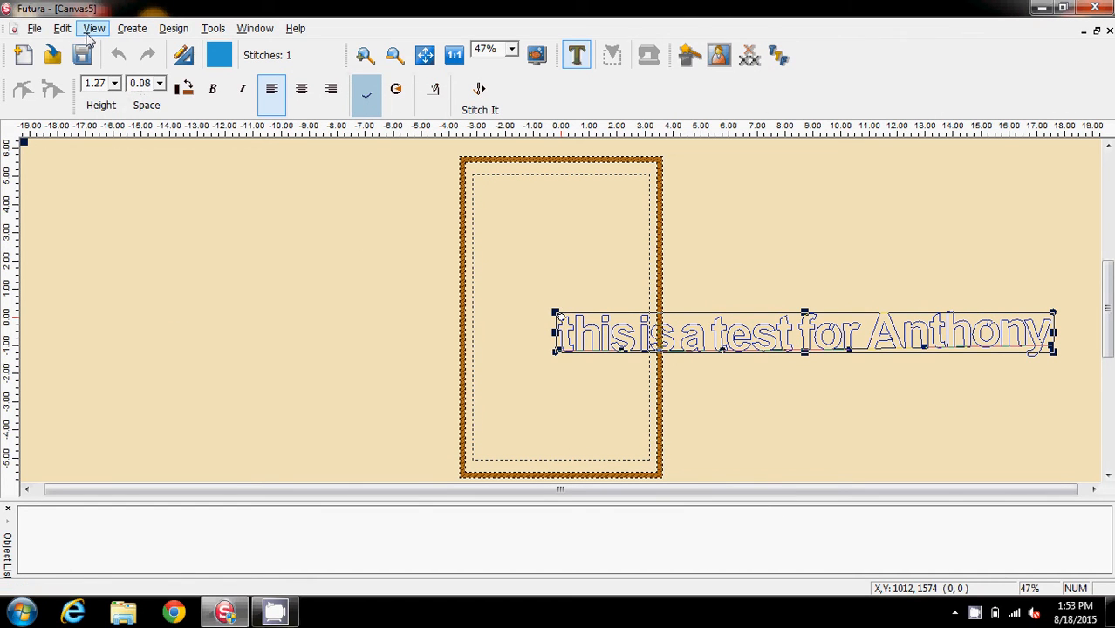
- Hide the embroidery hoop from the View menu and bring up the lettering frame choices
left_click(96, 27)
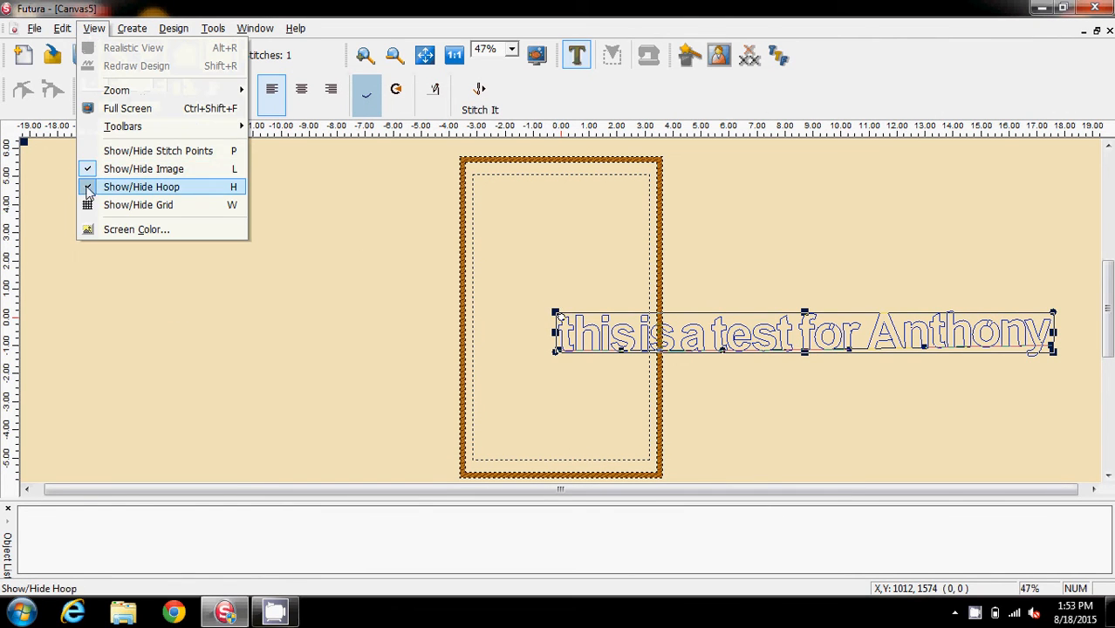
left_click(141, 187)
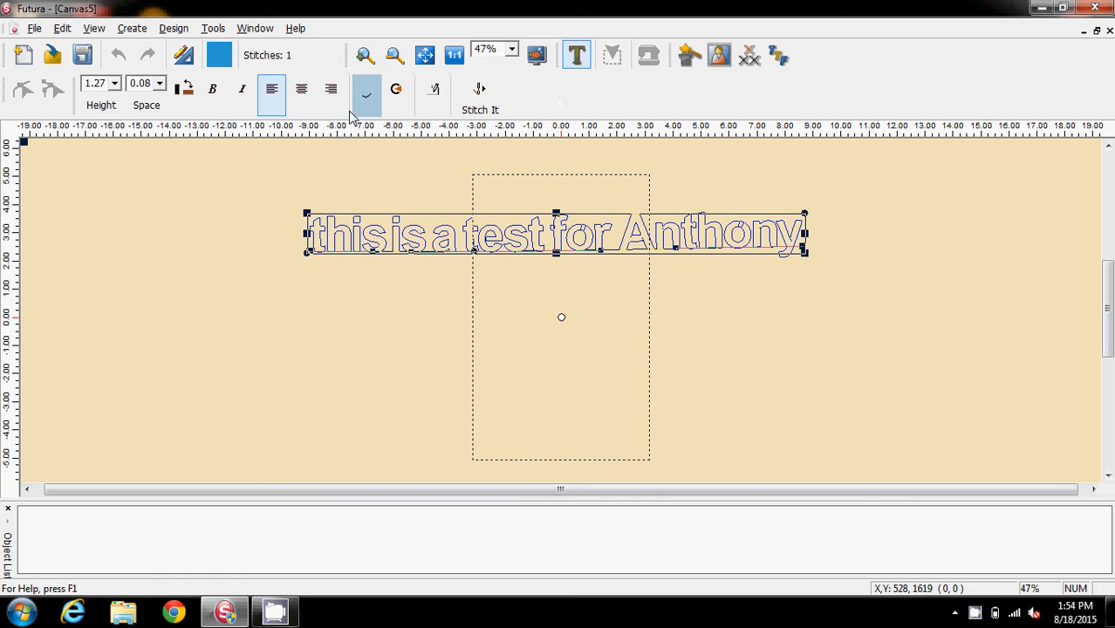
left_click(367, 94)
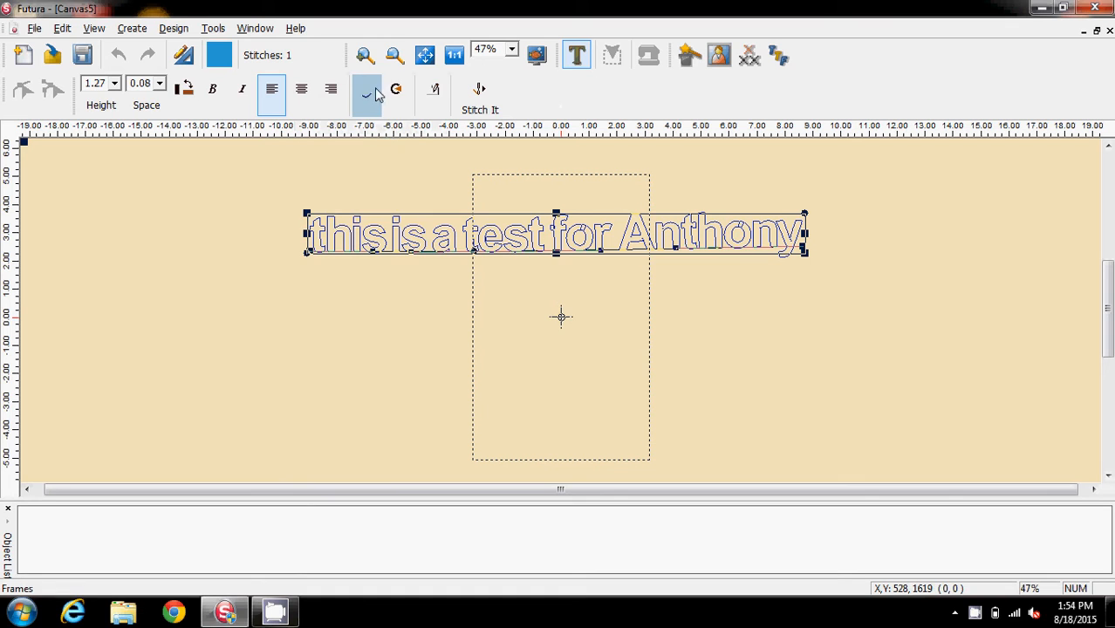
left_click(361, 90)
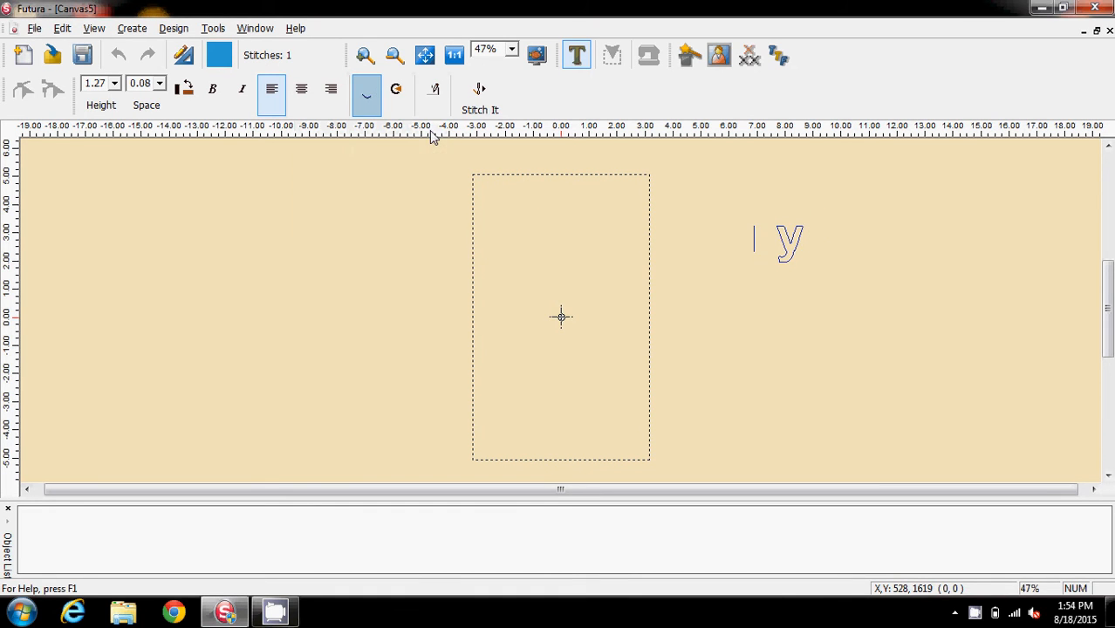
- Apply a frame shape to the lettering and set the zoom to 100%
left_click(365, 94)
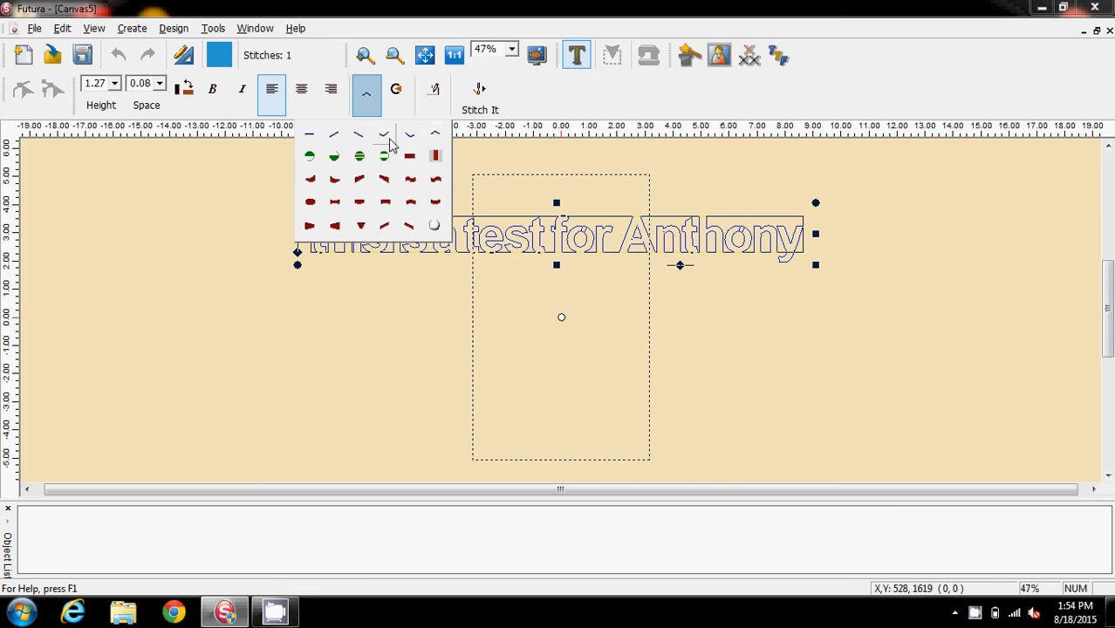
left_click(386, 133)
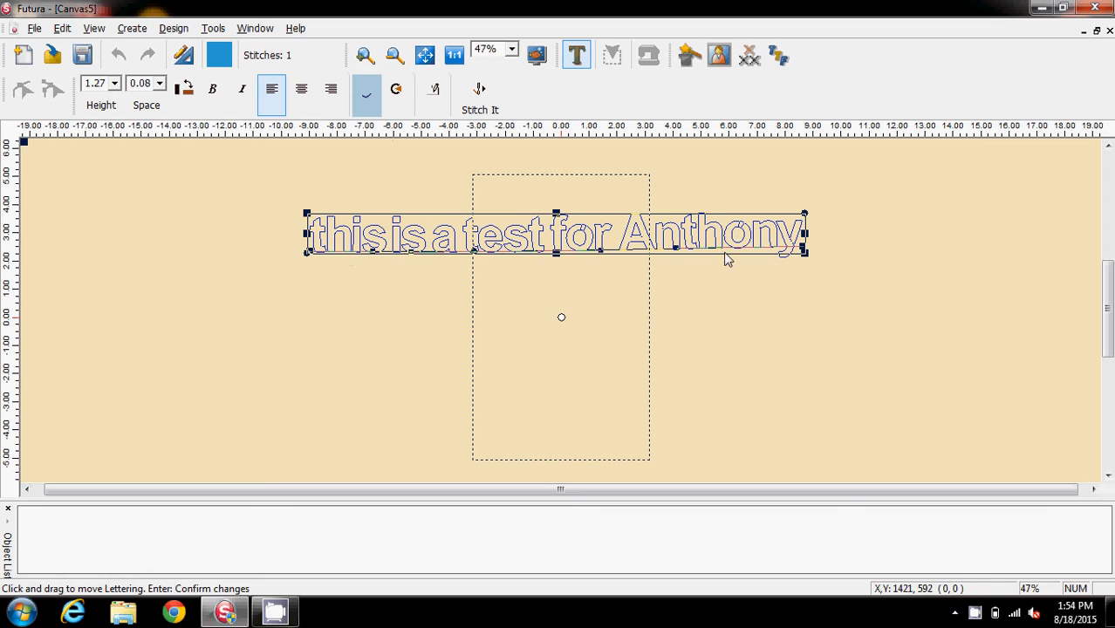
mouse_move(584, 279)
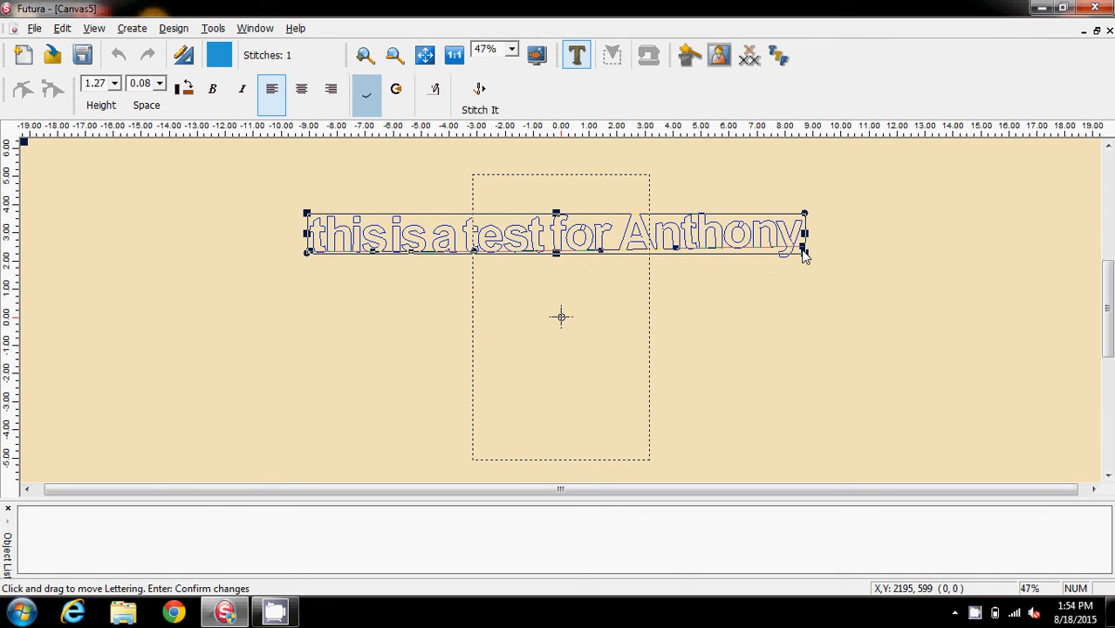
left_click(518, 48)
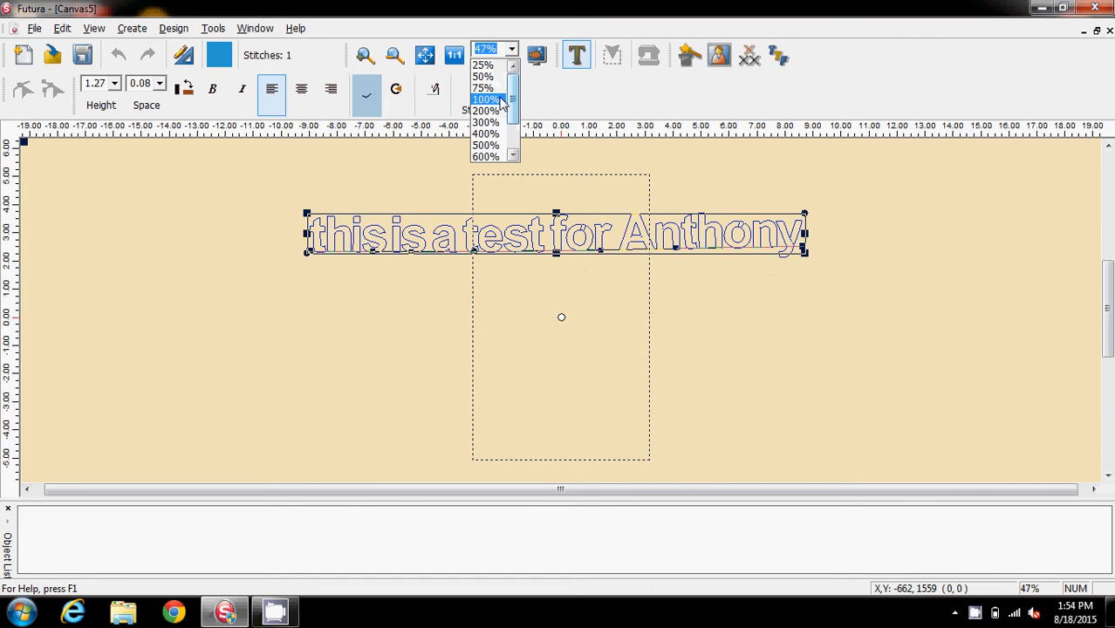
left_click(487, 98)
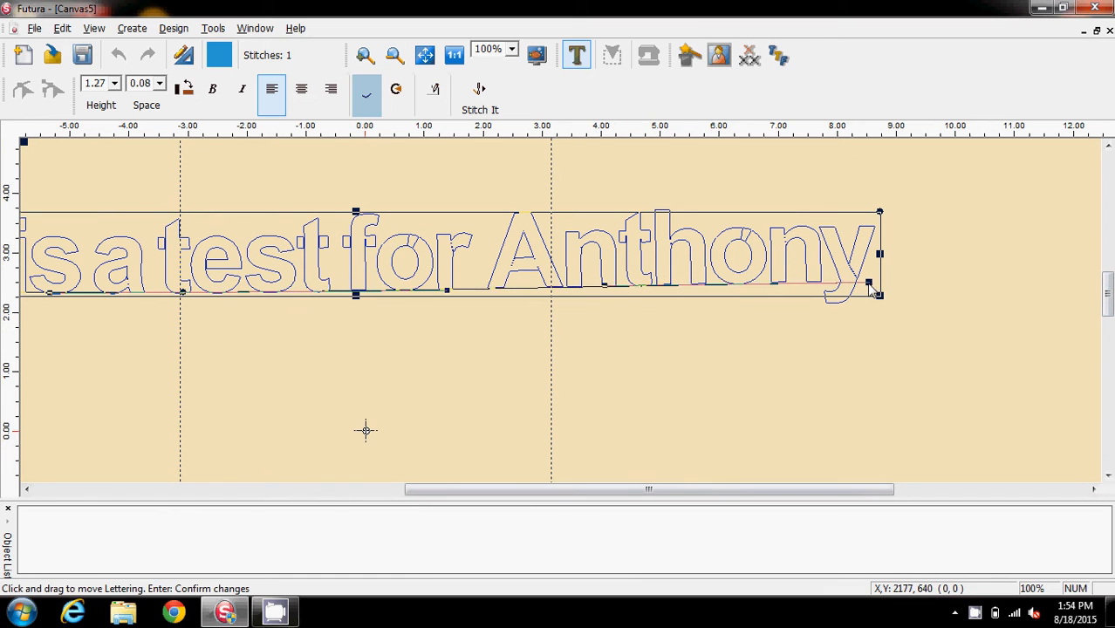
- Drag the baseline's end node downward to slope the text, then zoom out
left_click_drag(877, 294, 775, 335)
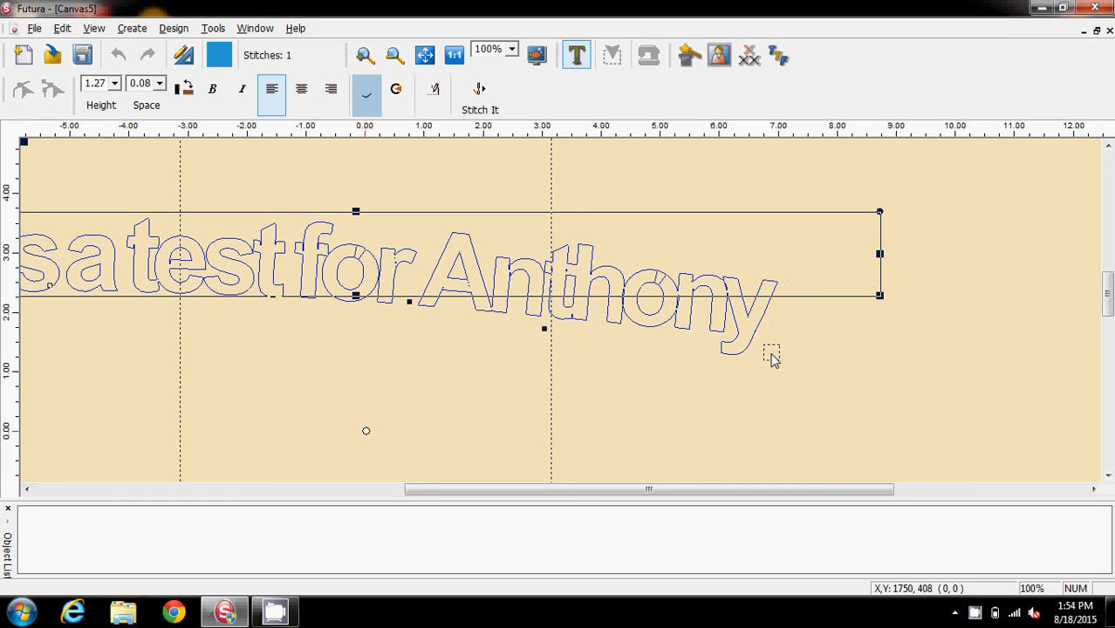
left_click_drag(772, 356, 774, 366)
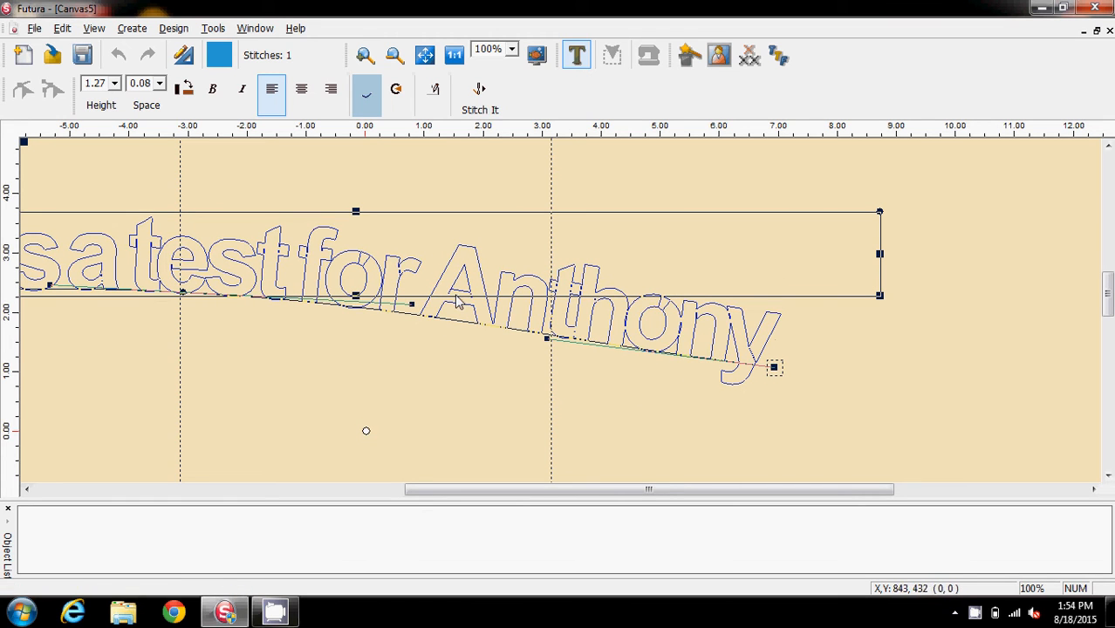
left_click(521, 49)
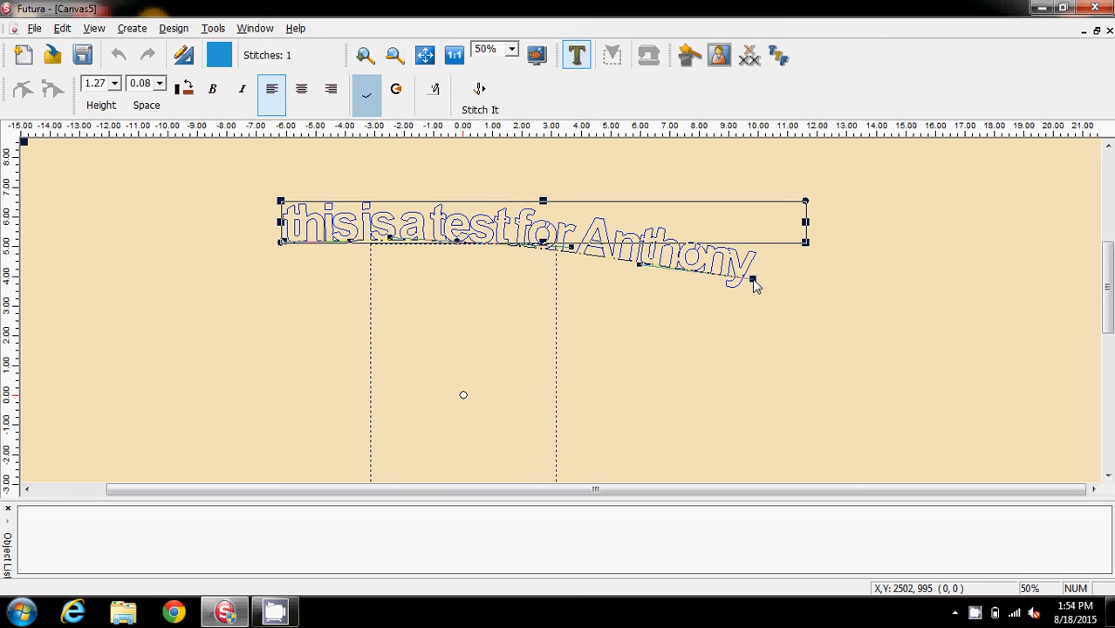
- Pull the baseline end below the hoop centre and bow its Bezier handles into a deep arc
left_click_drag(754, 284, 527, 448)
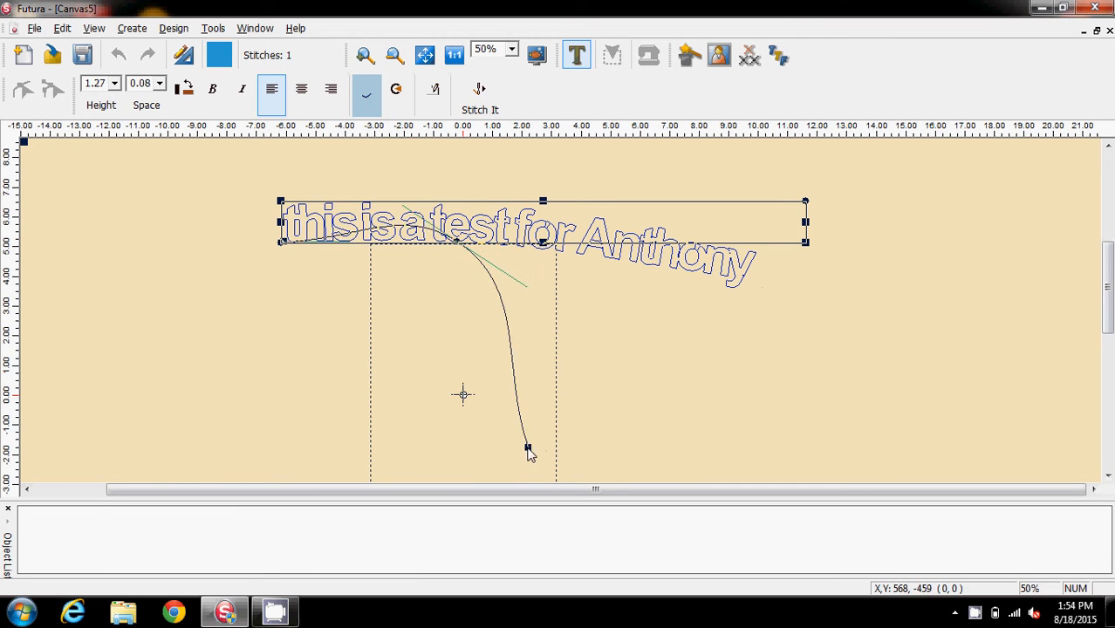
left_click_drag(527, 447, 486, 455)
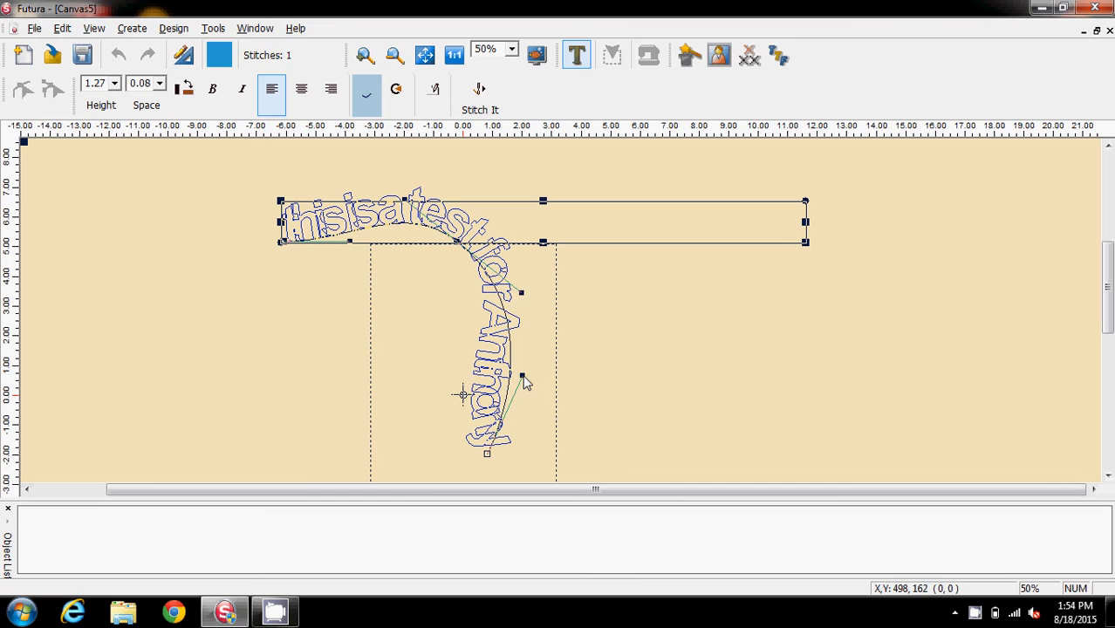
left_click_drag(524, 381, 593, 410)
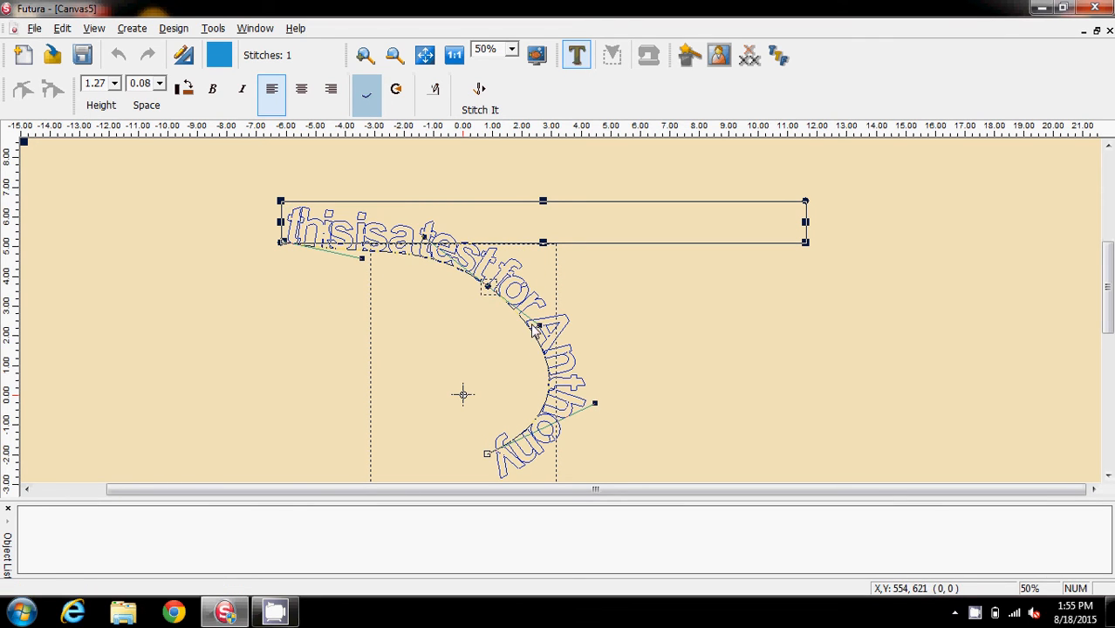
left_click_drag(538, 328, 510, 355)
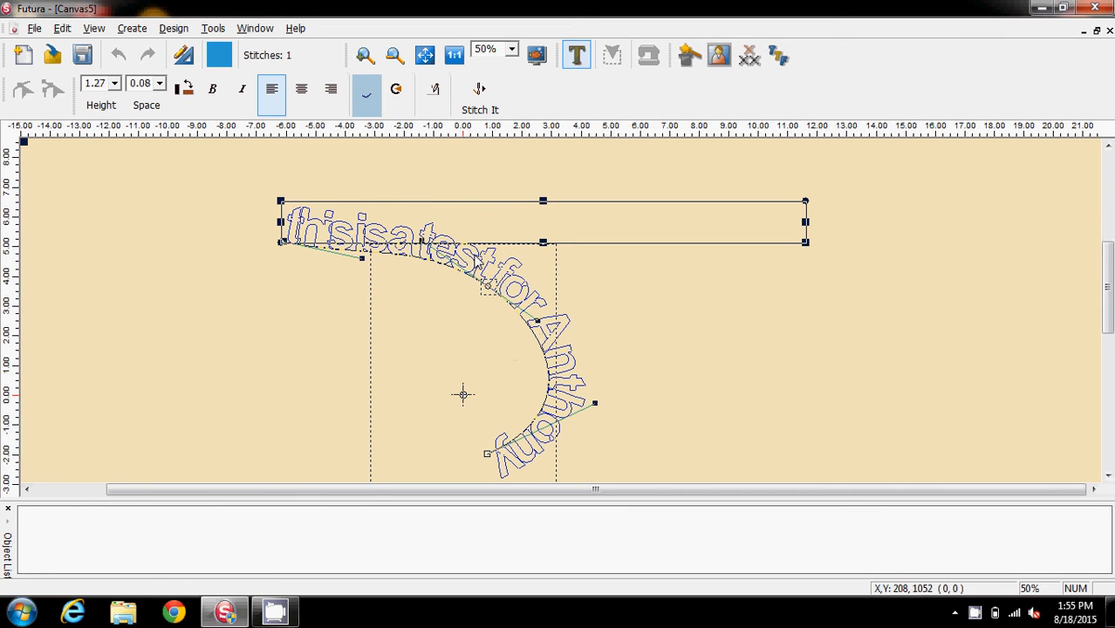
mouse_move(290, 249)
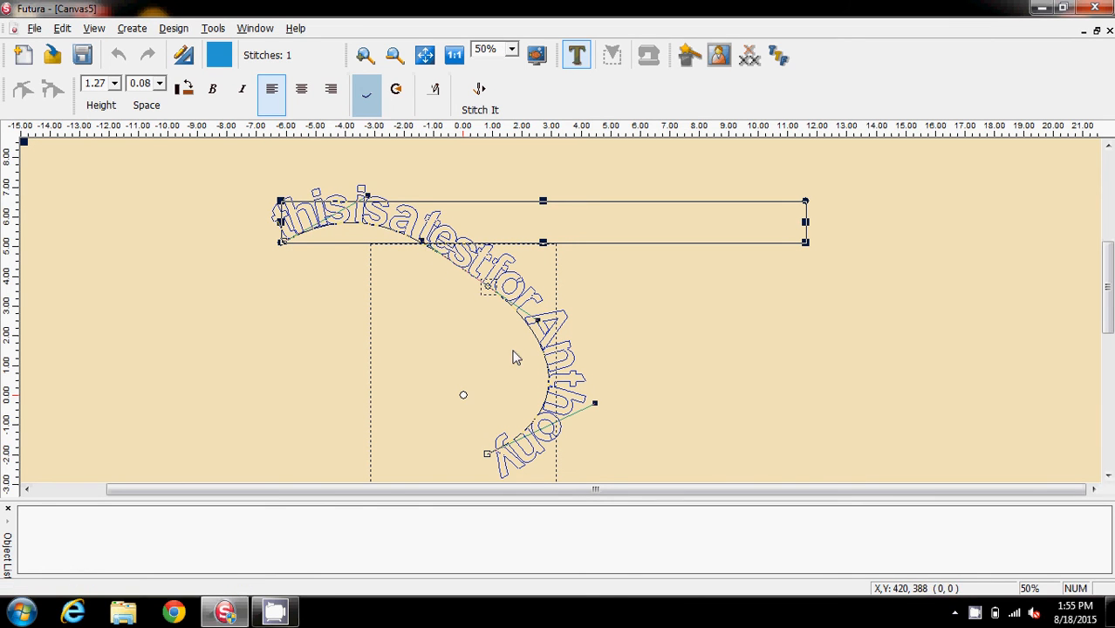
mouse_move(464, 394)
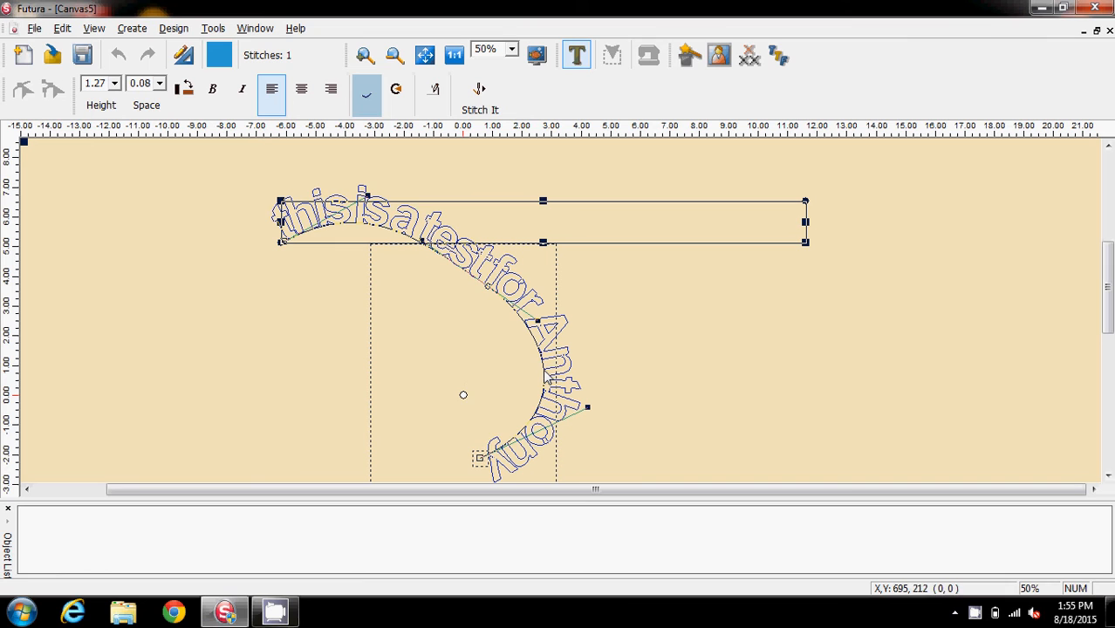
mouse_move(463, 394)
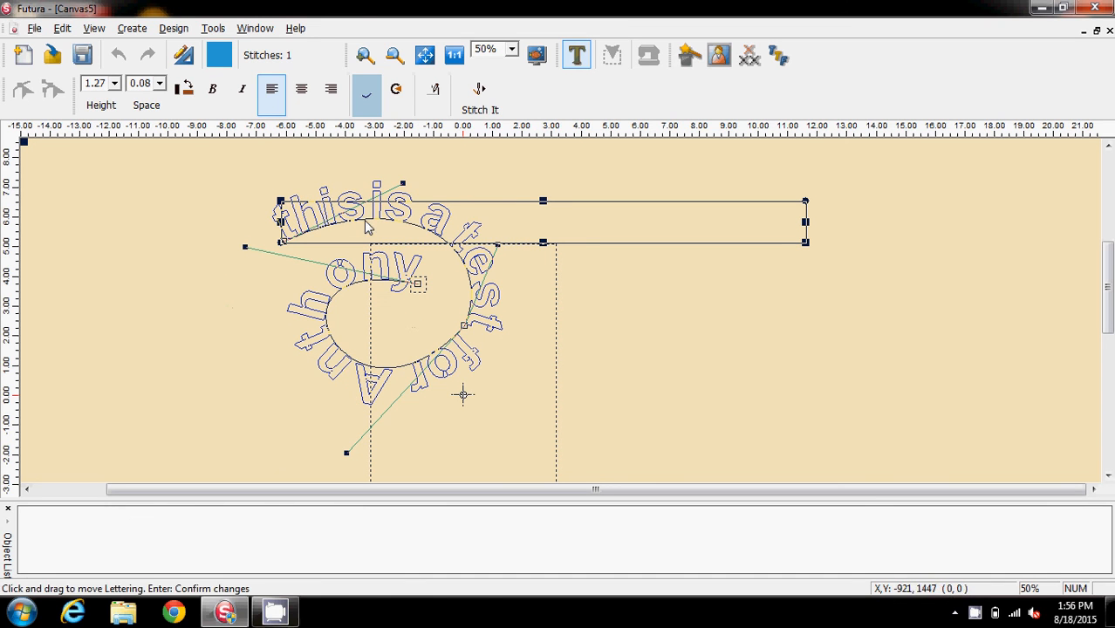
mouse_move(480, 92)
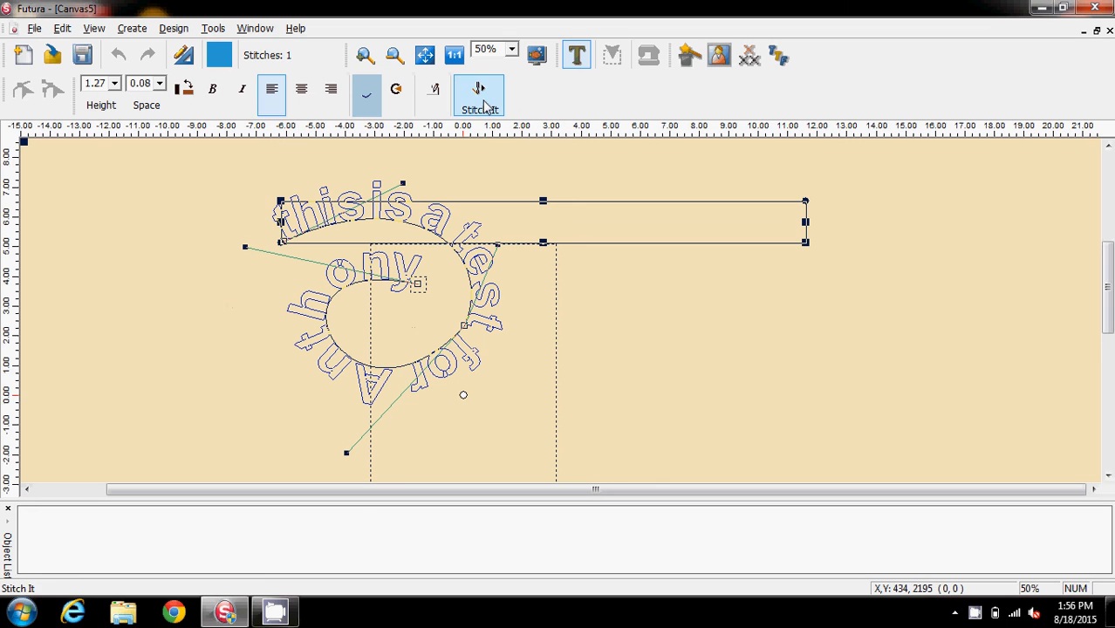
- Generate about 10,263 stitches for the spiral lettering with Stitch It
left_click(478, 94)
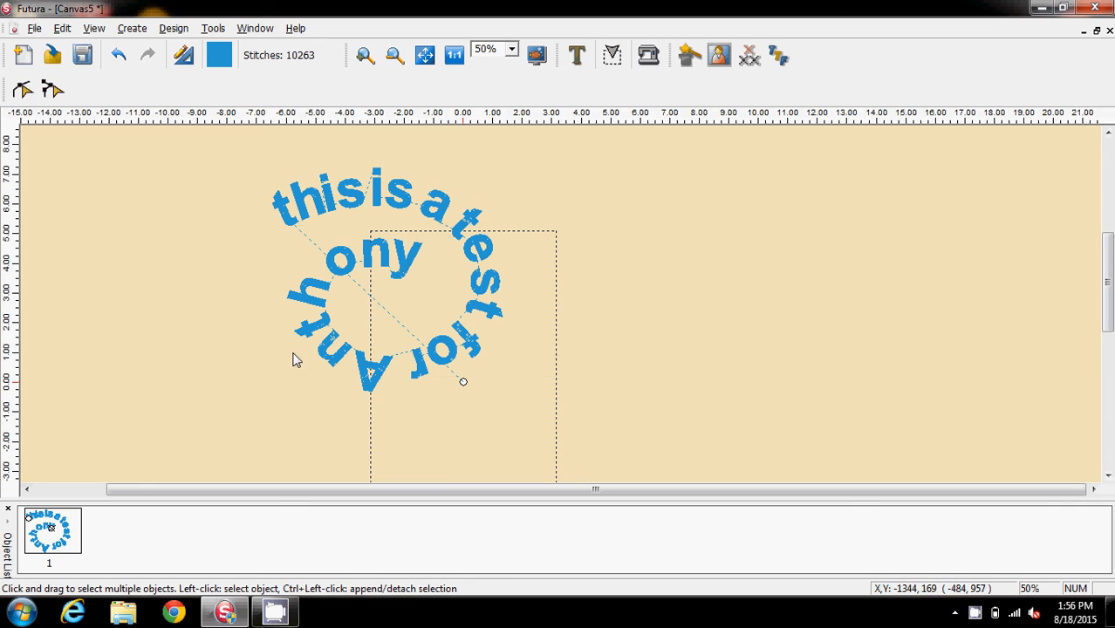
mouse_move(401, 253)
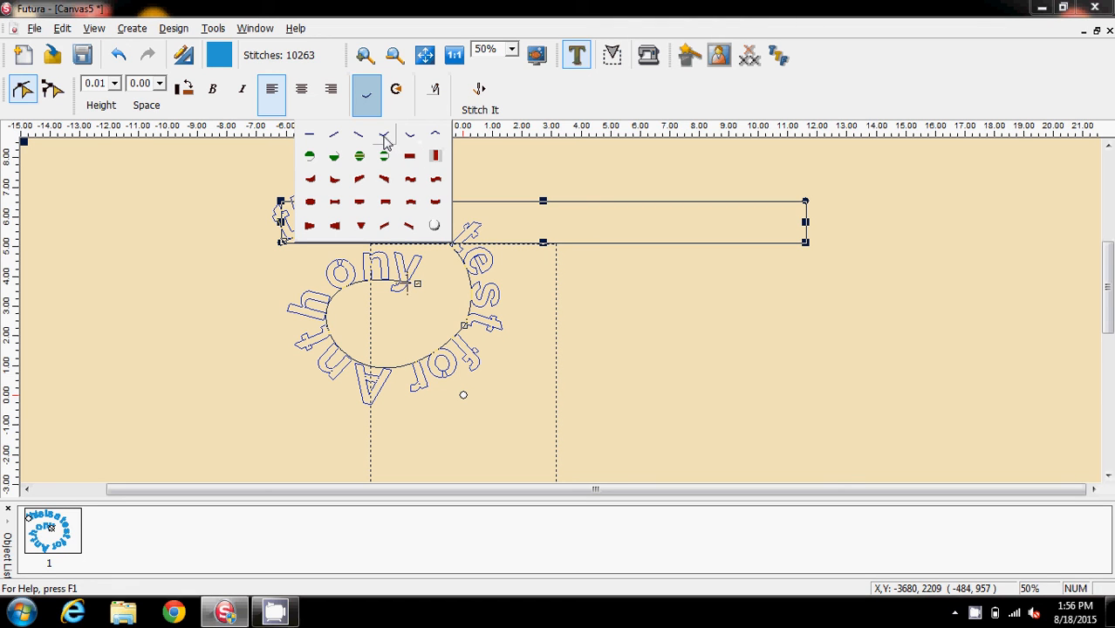
mouse_move(346, 295)
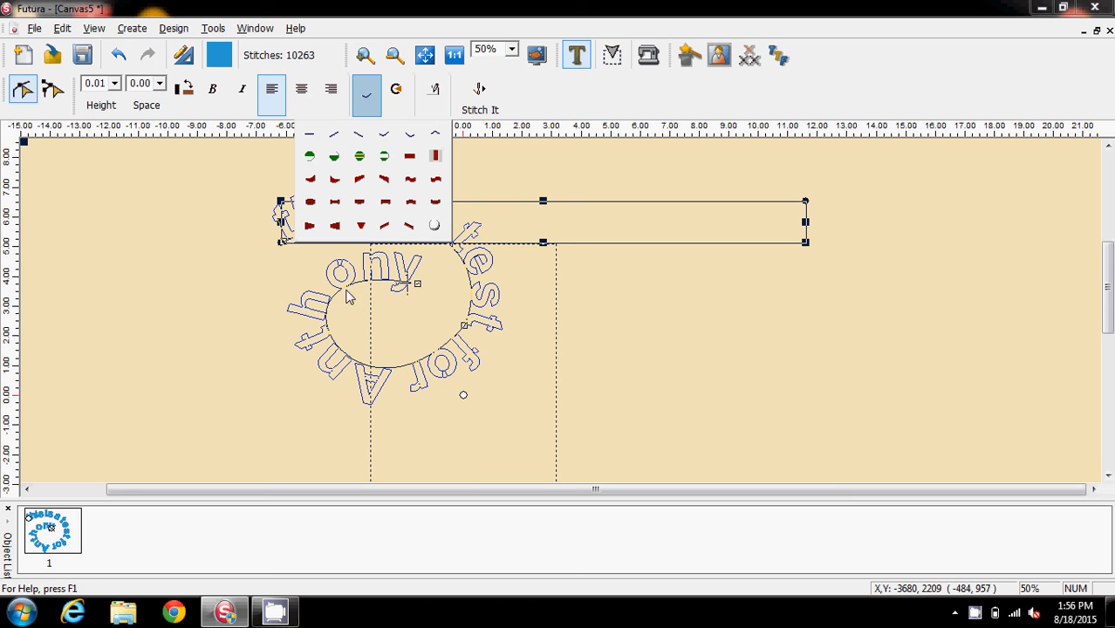
- Close the baseline shapes palette and re-stitch, bringing up the too-big-for-hoop warning
left_click(361, 93)
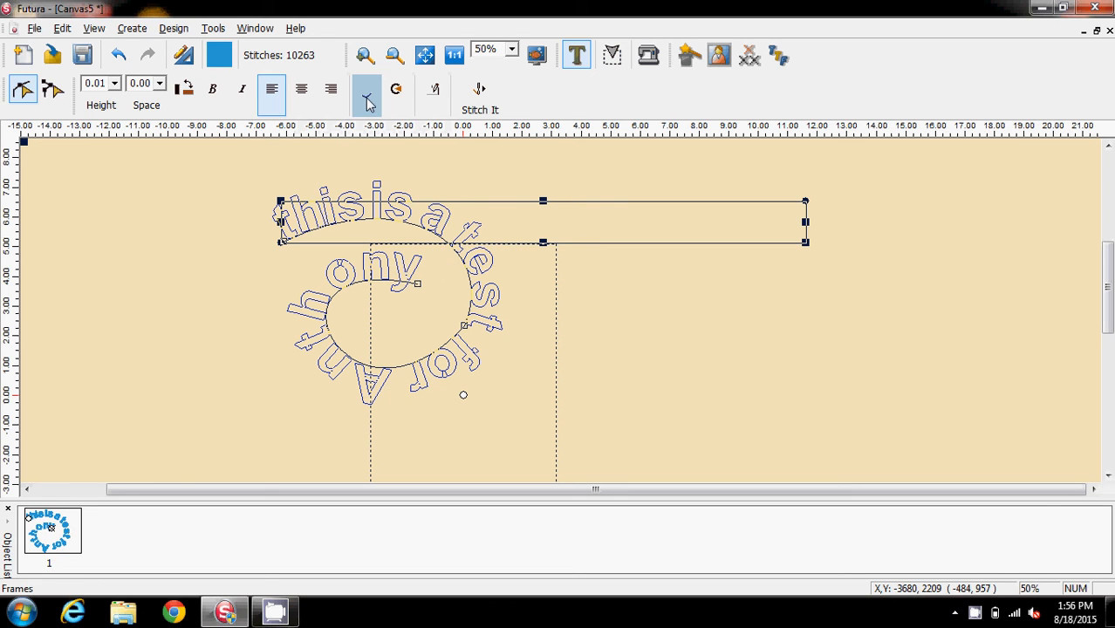
mouse_move(476, 90)
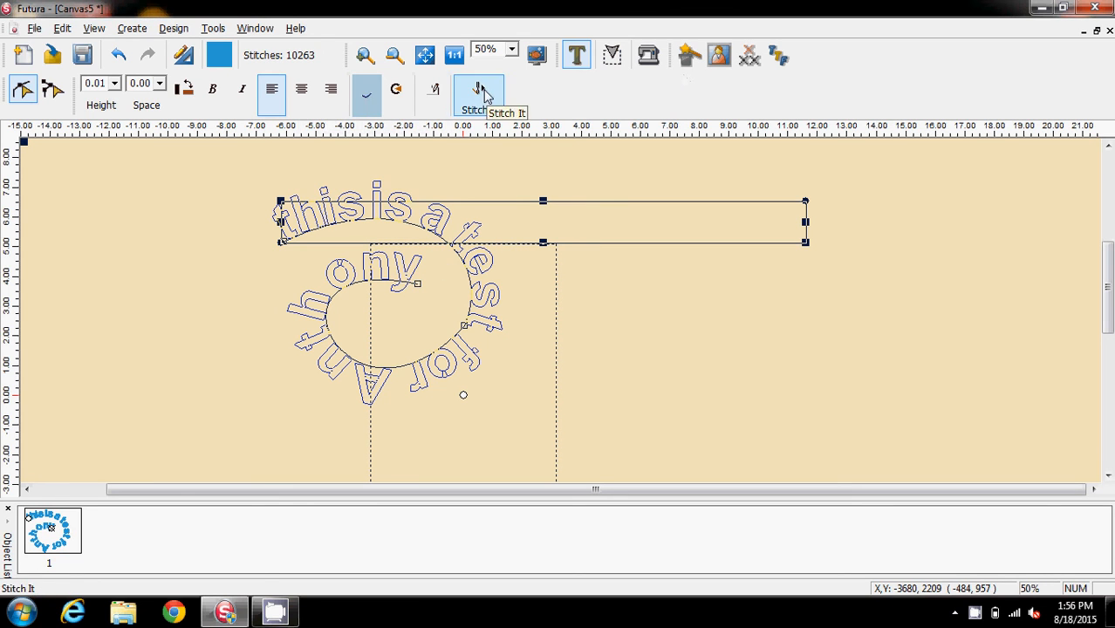
left_click(474, 91)
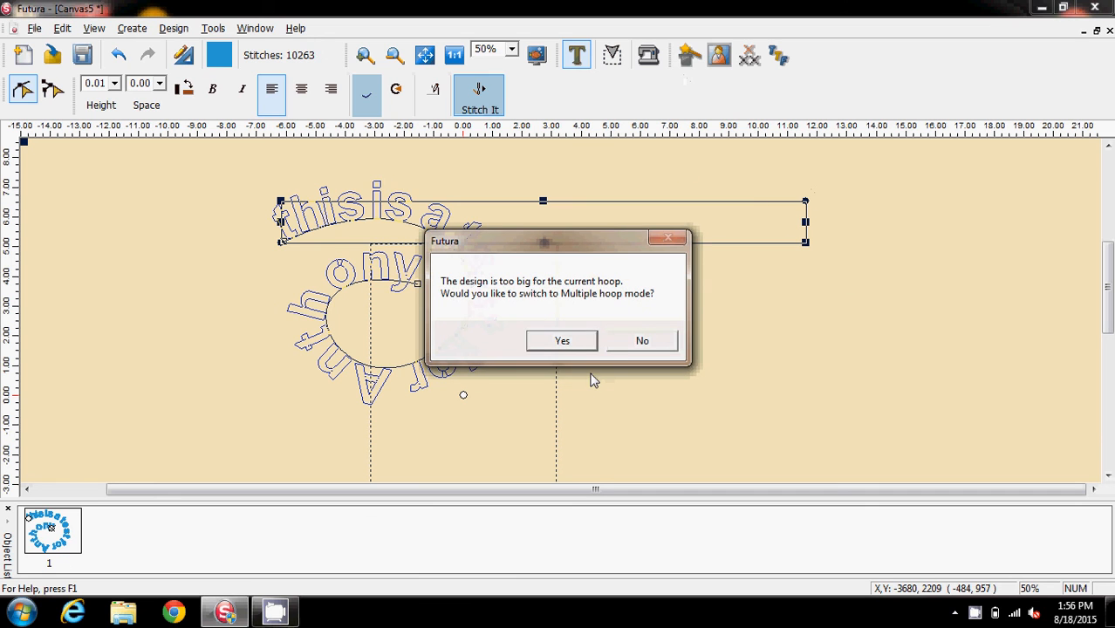